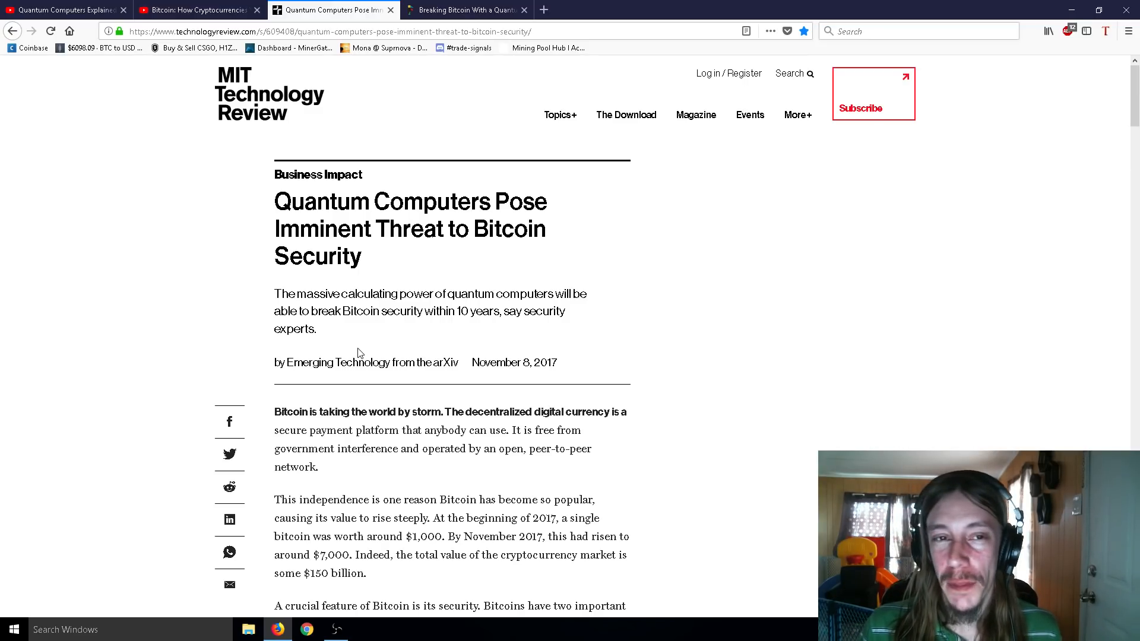
mouse_move(64, 142)
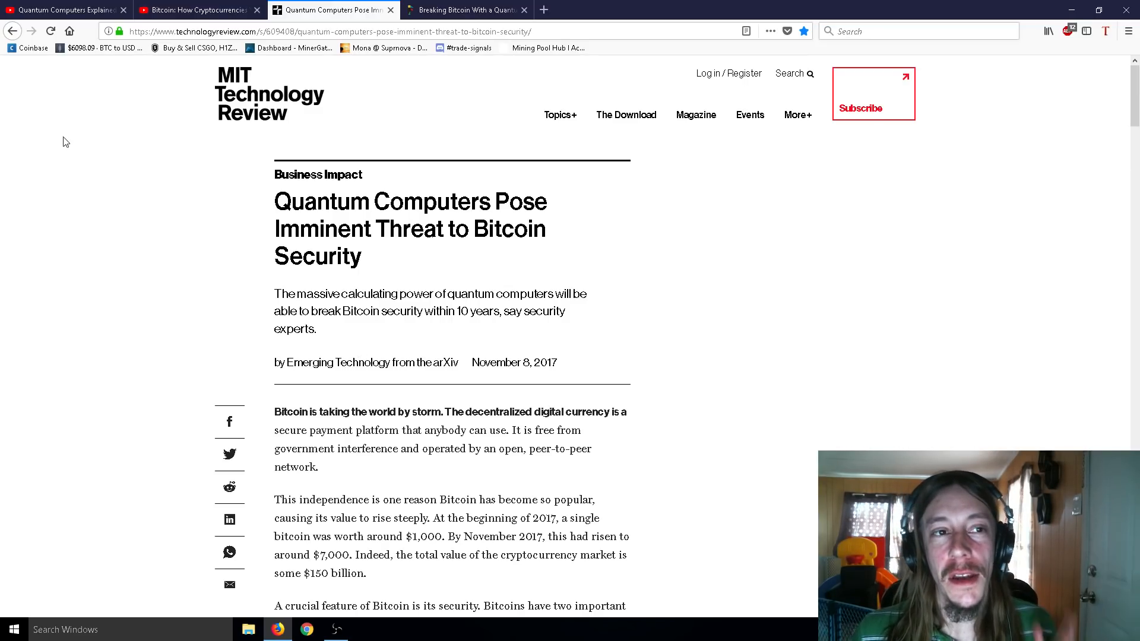
Open a new tab and run a Google search for 'quantum computers'
left_click(197, 10)
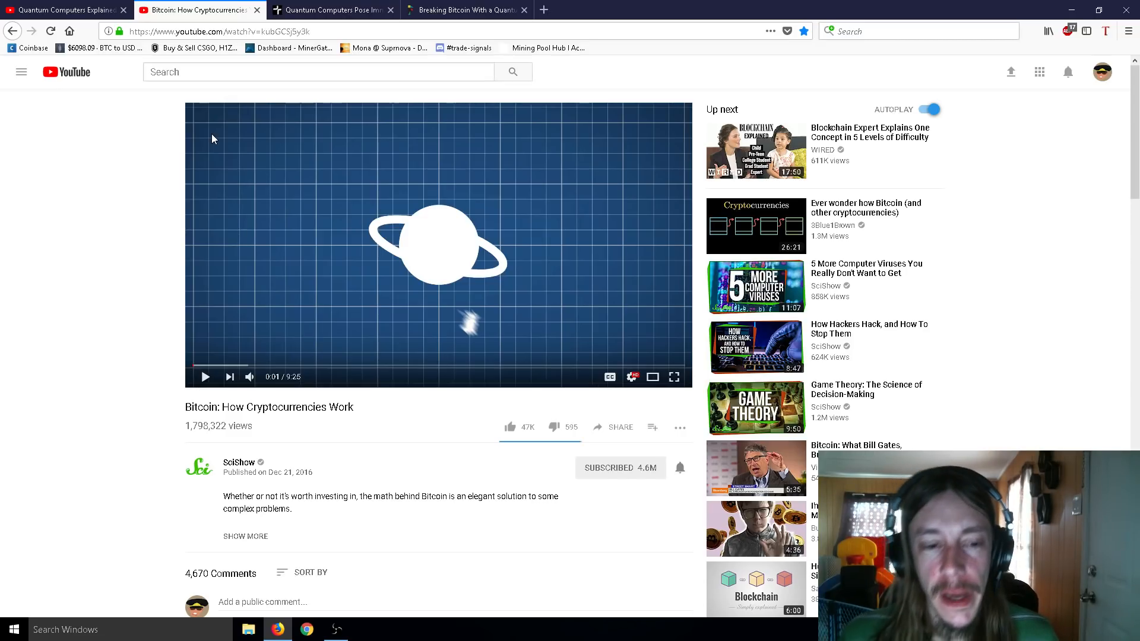
mouse_move(210, 155)
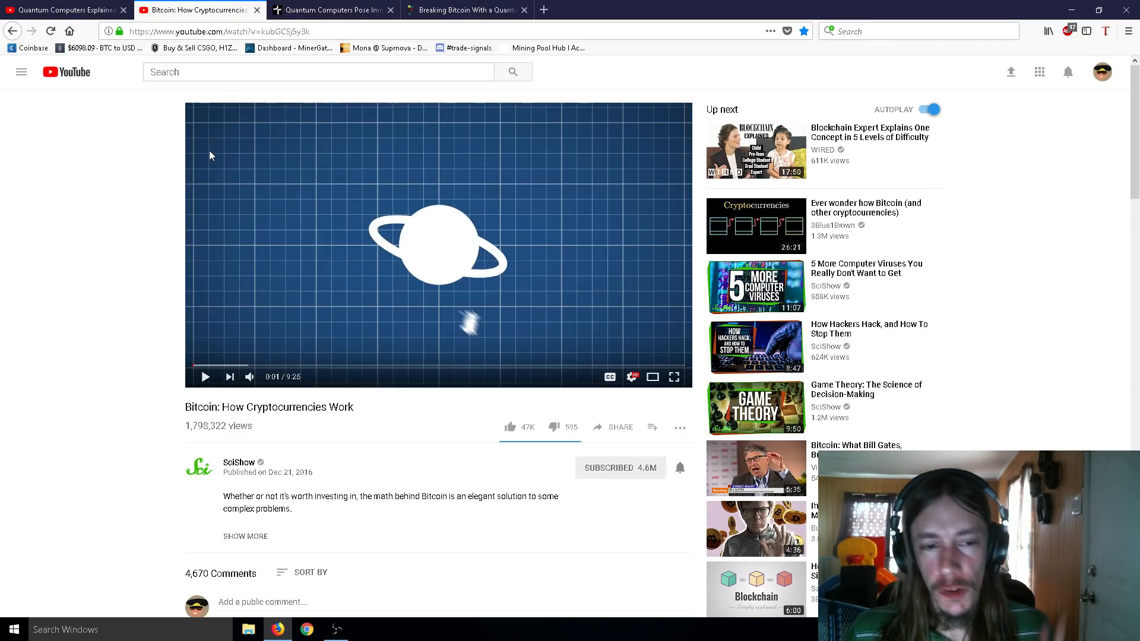
mouse_move(260, 199)
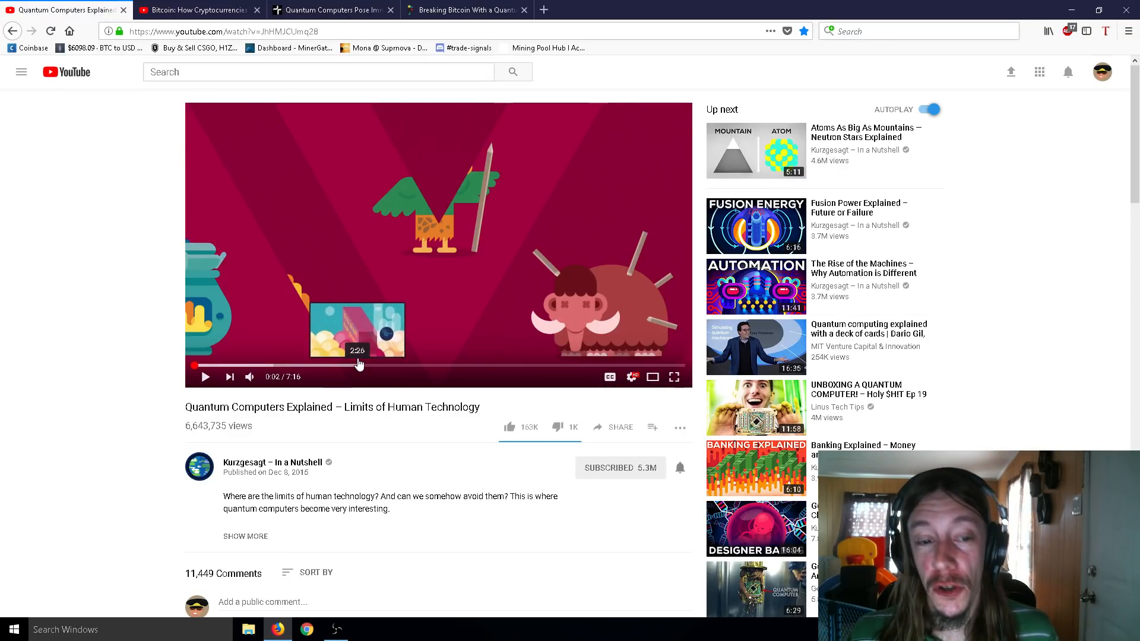
mouse_move(692, 90)
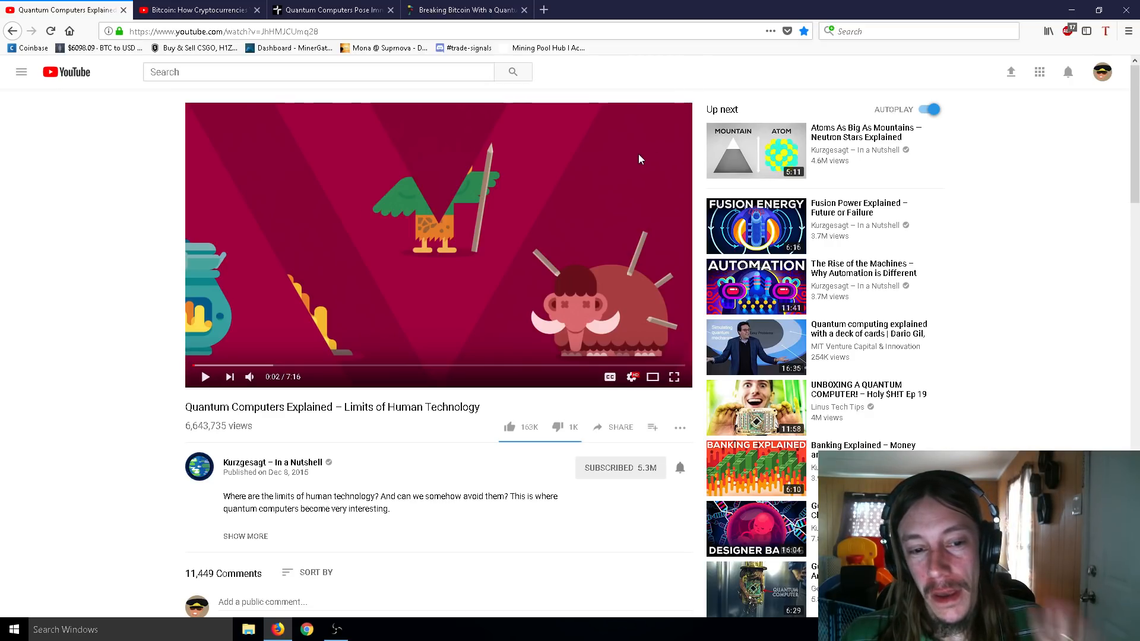
mouse_move(577, 178)
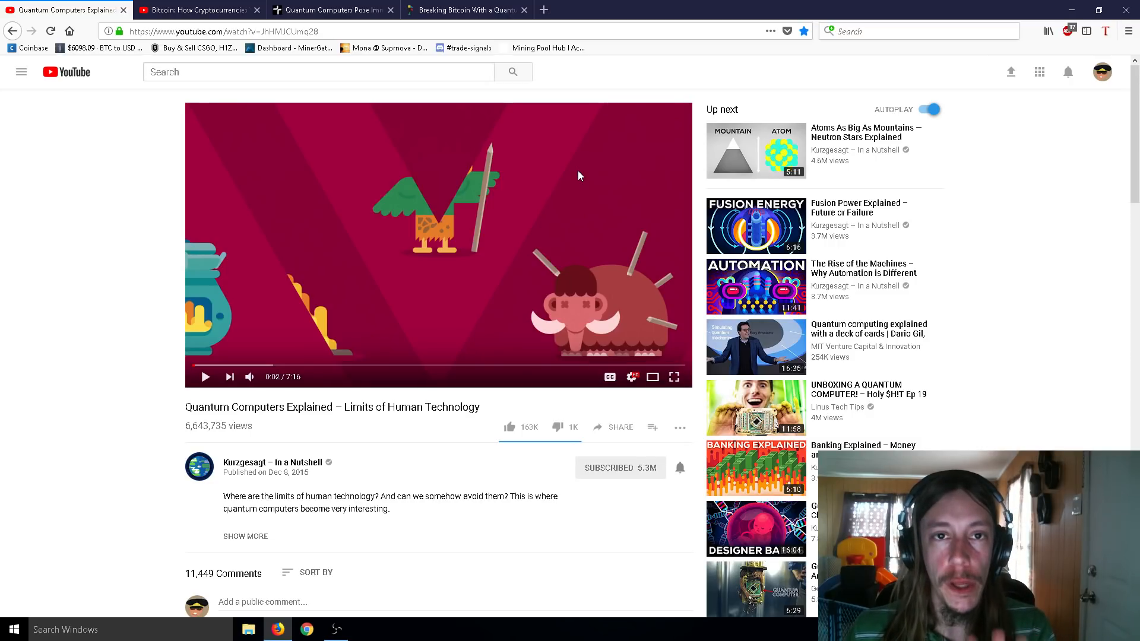
left_click(331, 10)
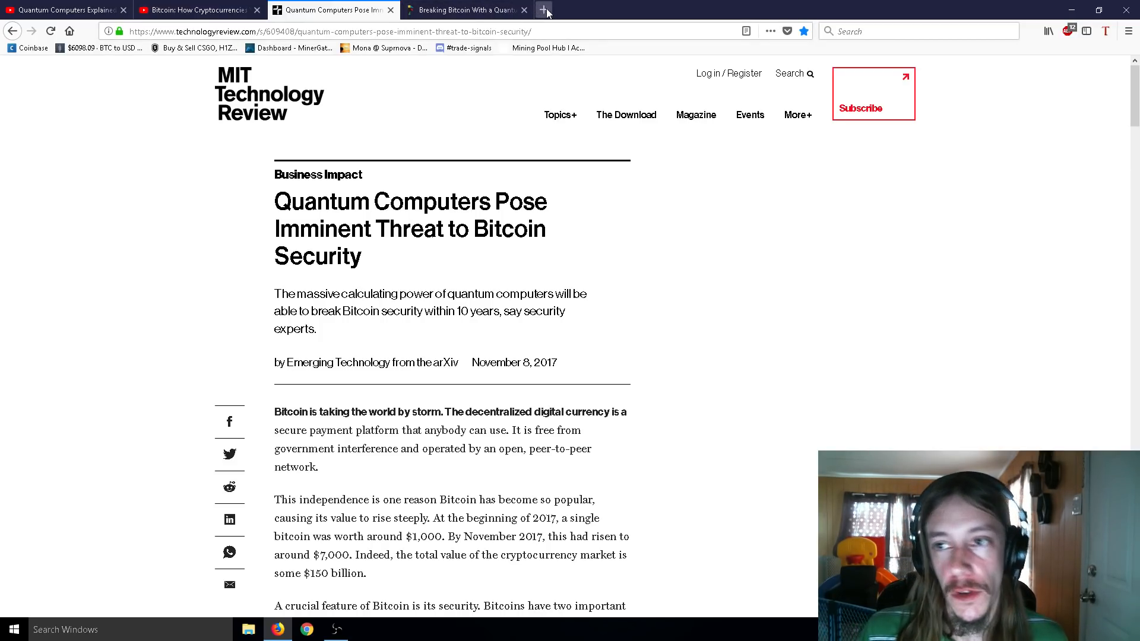
left_click(544, 10)
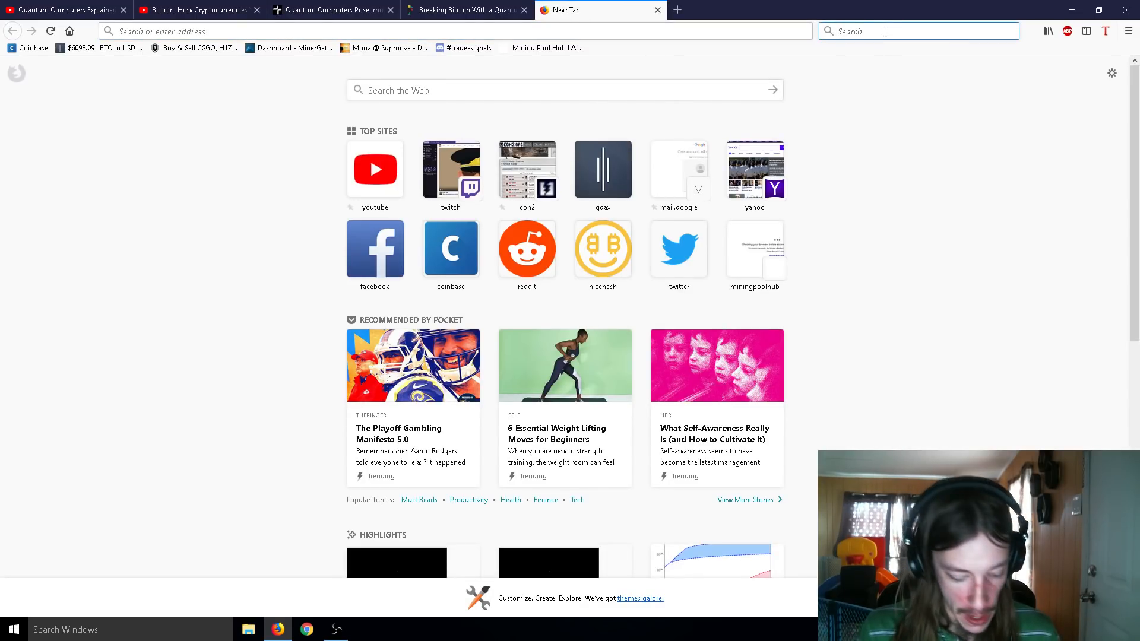
type("quantum computers")
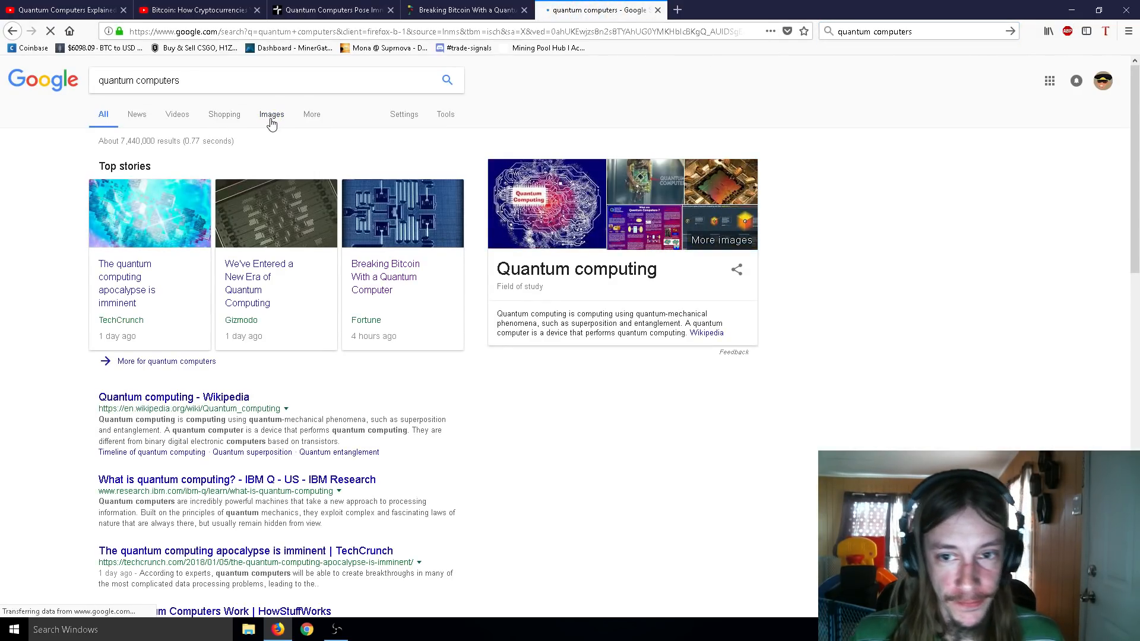
Switch the results to Images and enlarge the Nature D-Wave cryostat photo
left_click(271, 114)
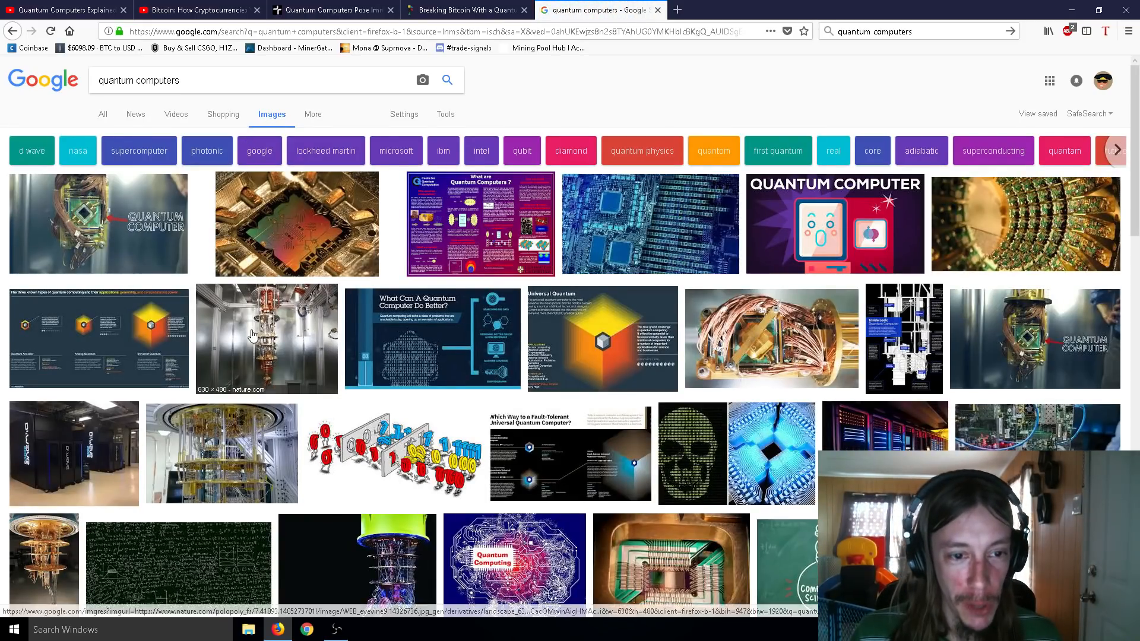
left_click(266, 338)
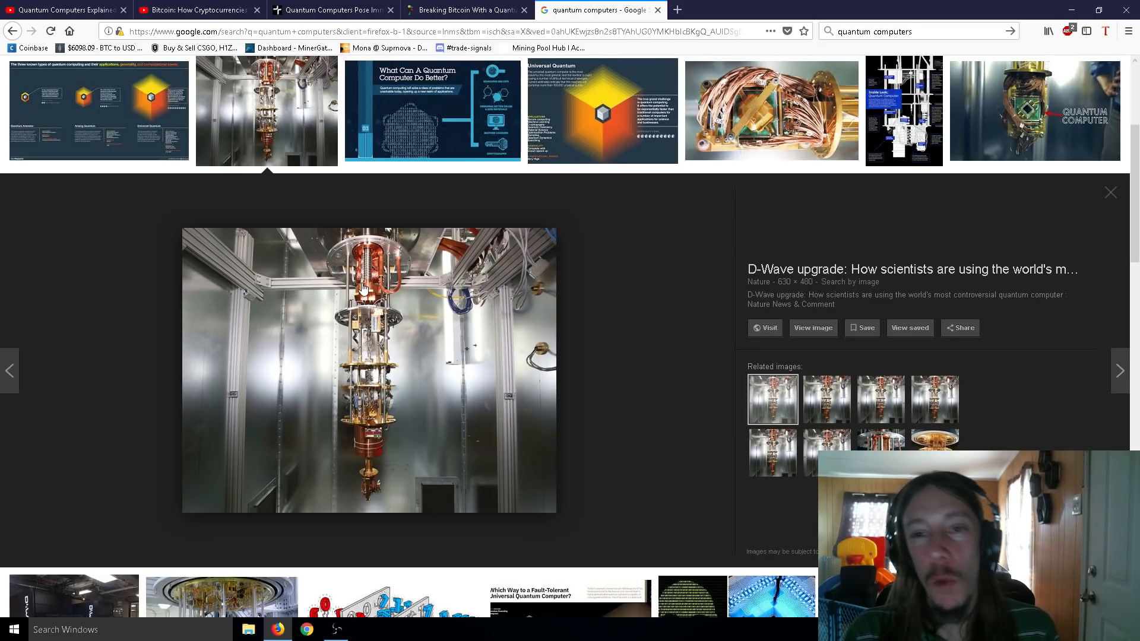
mouse_move(418, 226)
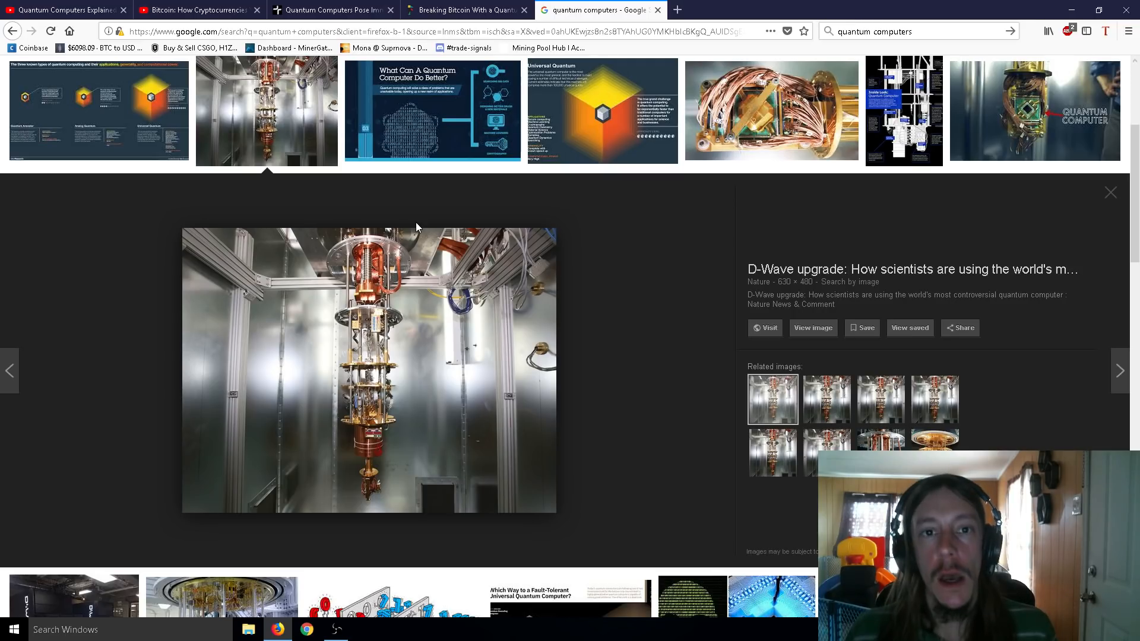
left_click(331, 9)
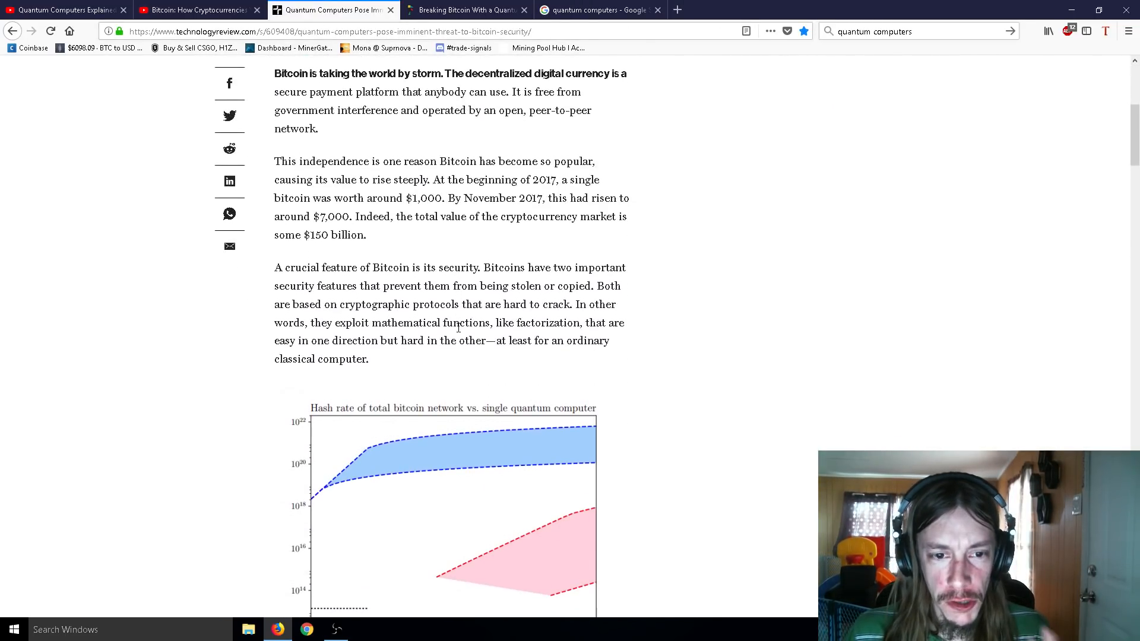
scroll("up", 3)
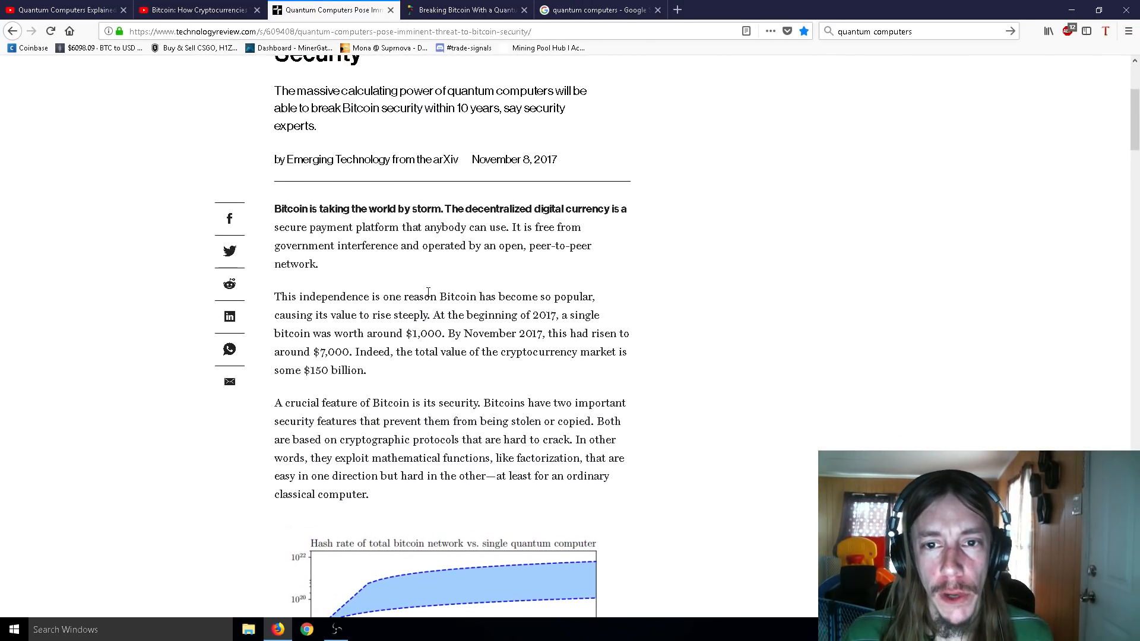
scroll("up", 3)
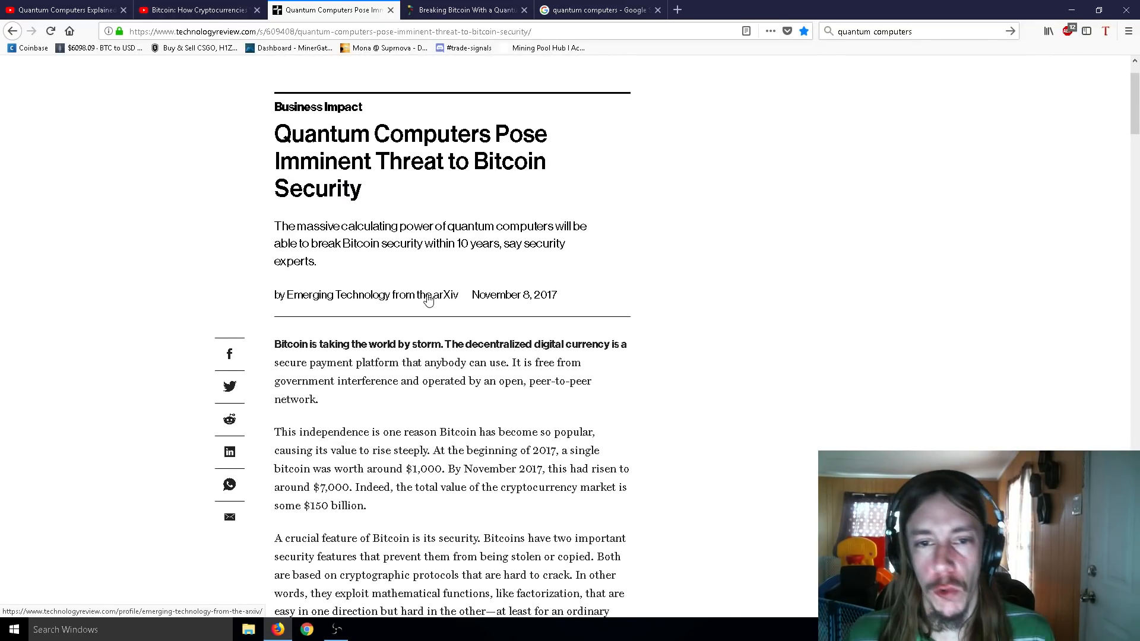
scroll("down", 3)
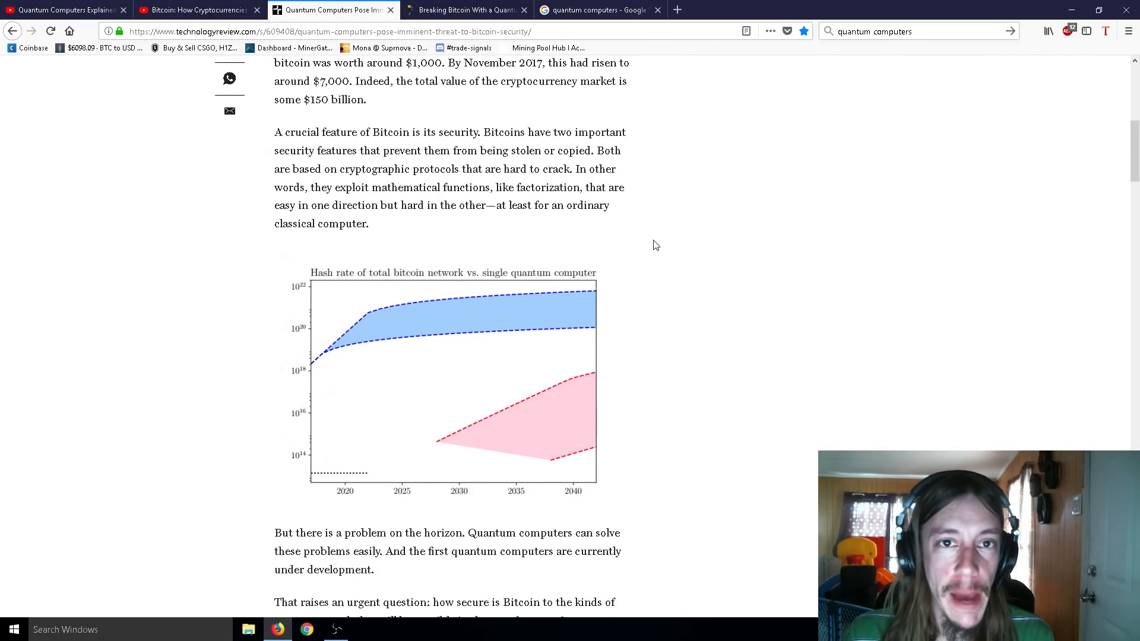
scroll("down", 3)
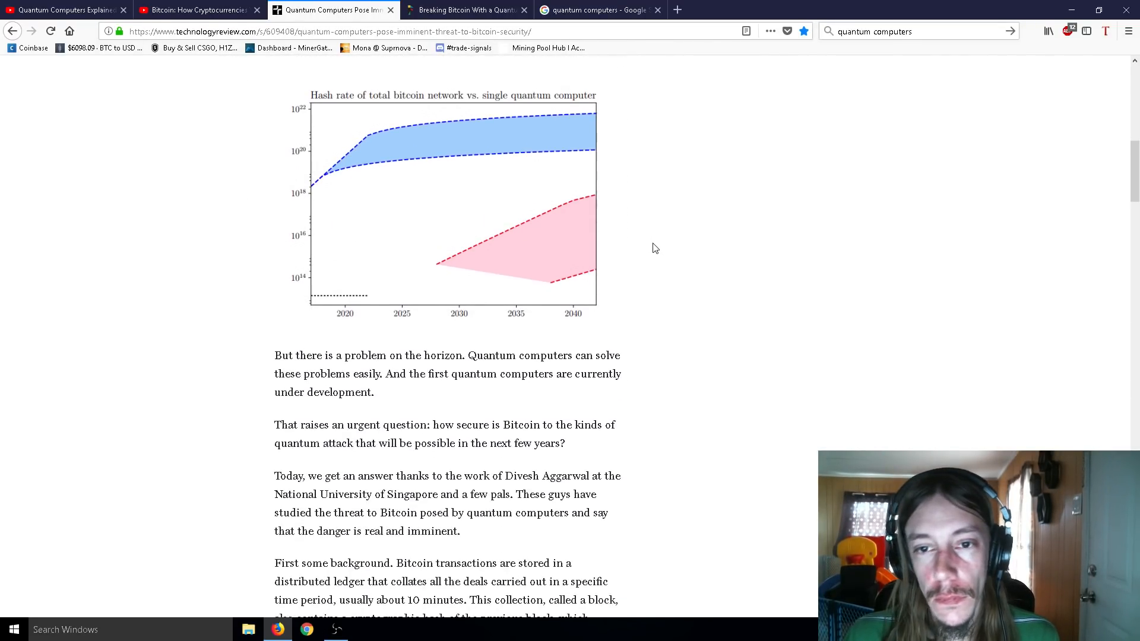
scroll("down", 3)
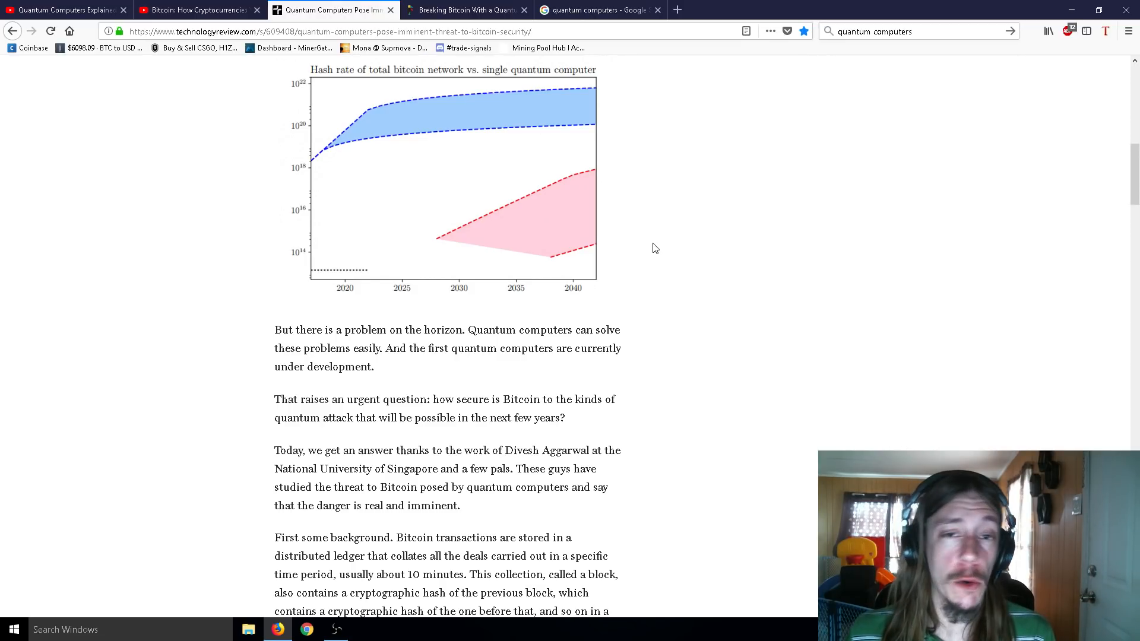
scroll("down", 3)
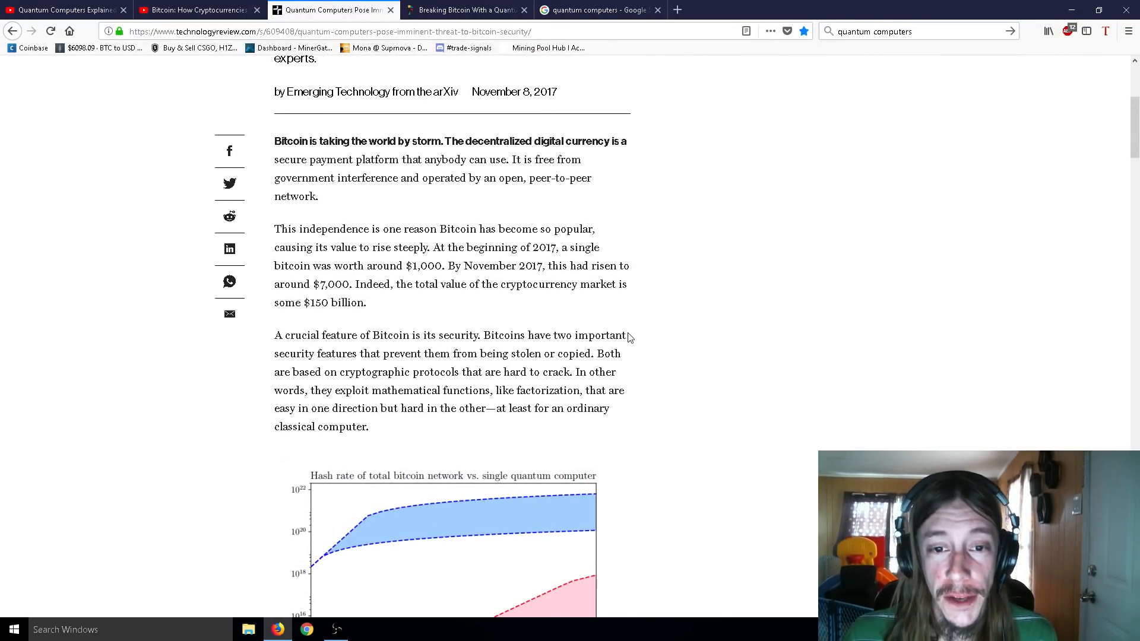
scroll("down", 3)
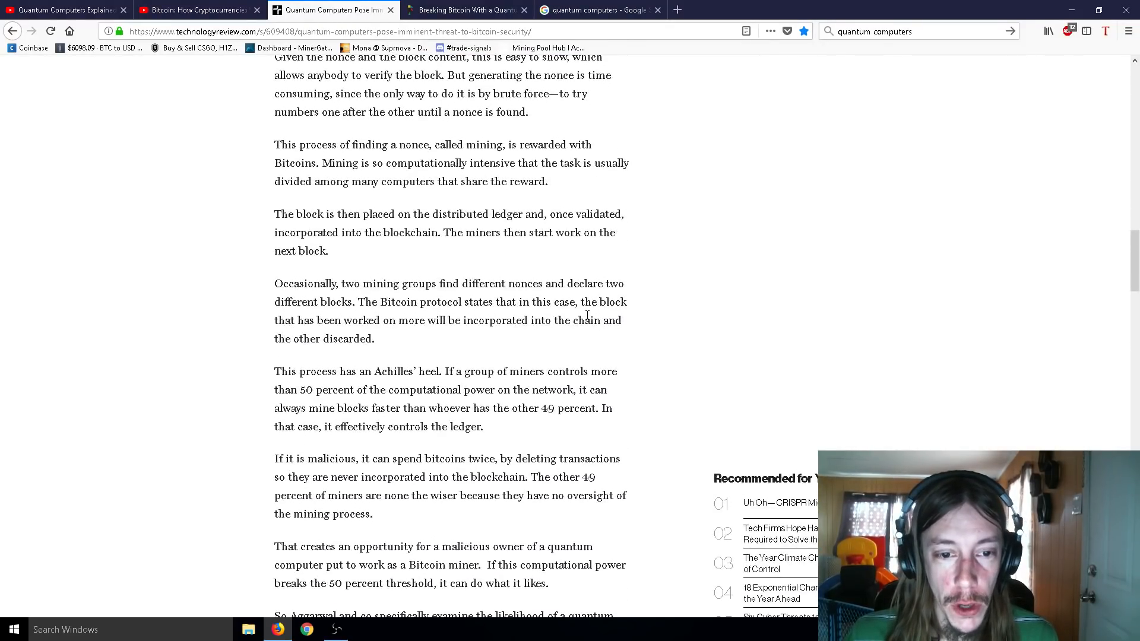
Switch to Fortune's 'Breaking Bitcoin With a Quantum Computer' article and scroll to the qubit-count passage
left_click(466, 9)
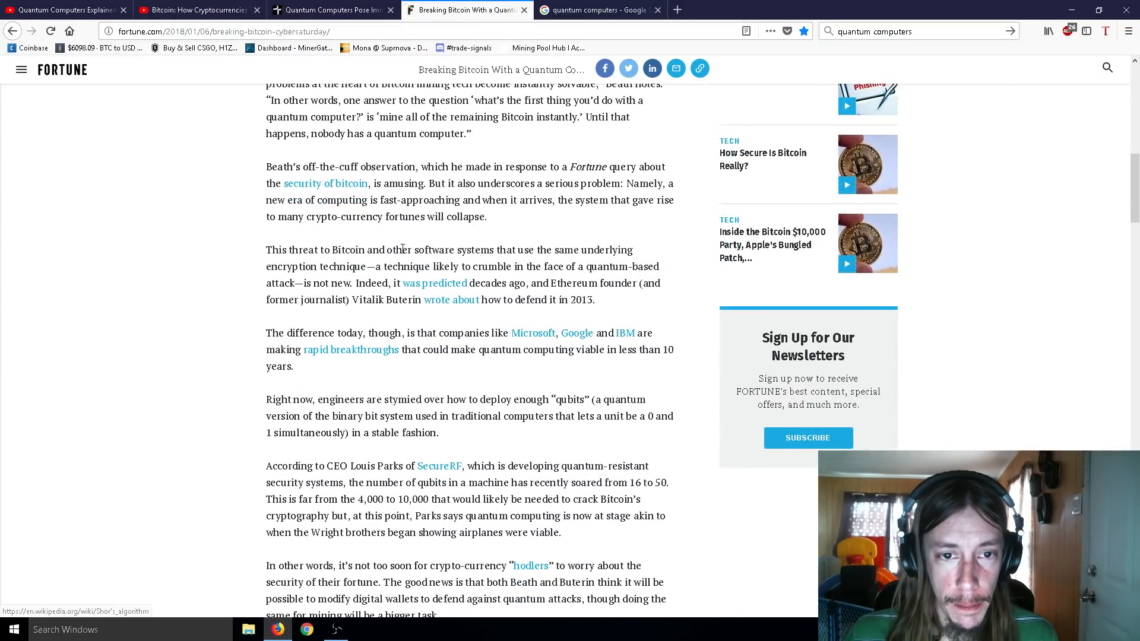
scroll("down", 3)
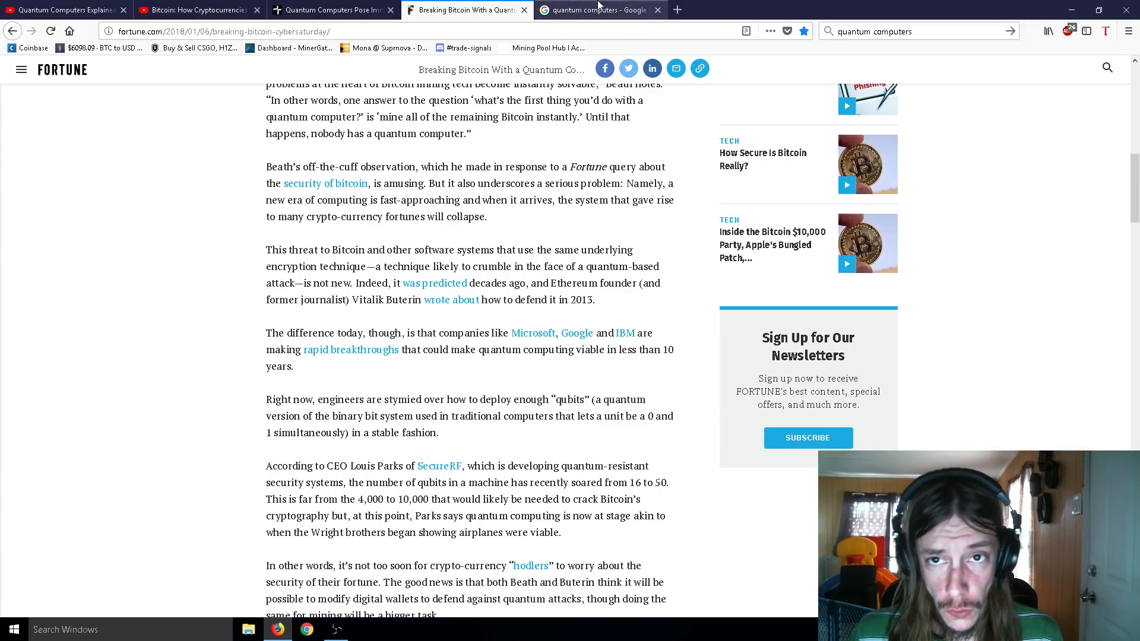
Return to the quantum computers image results with the D-Wave photo preview open
left_click(596, 9)
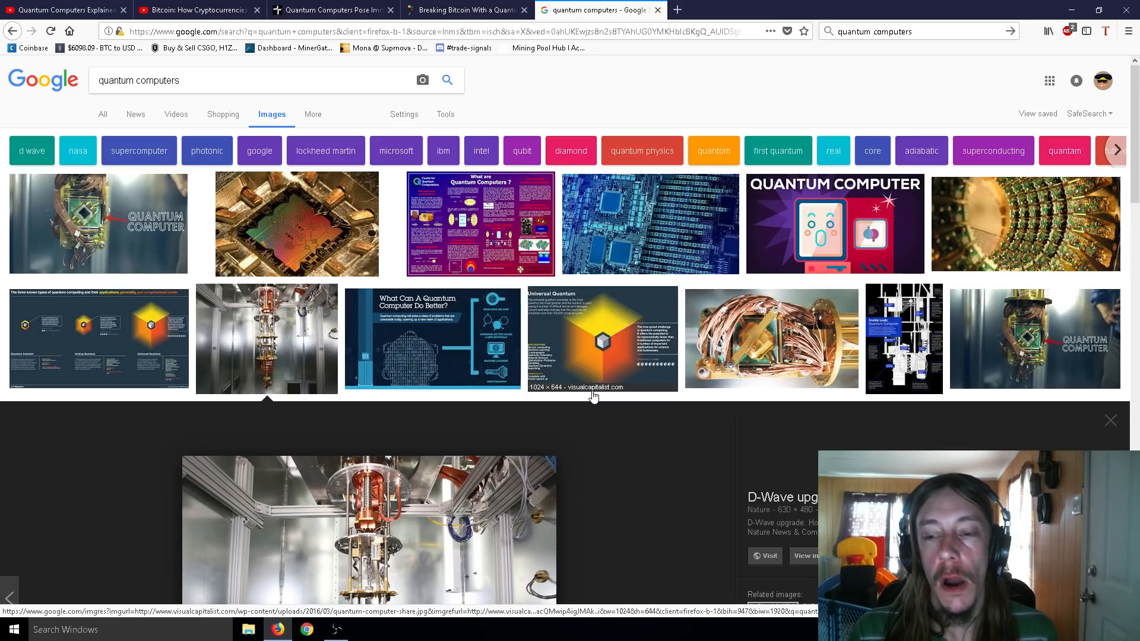
scroll("down", 3)
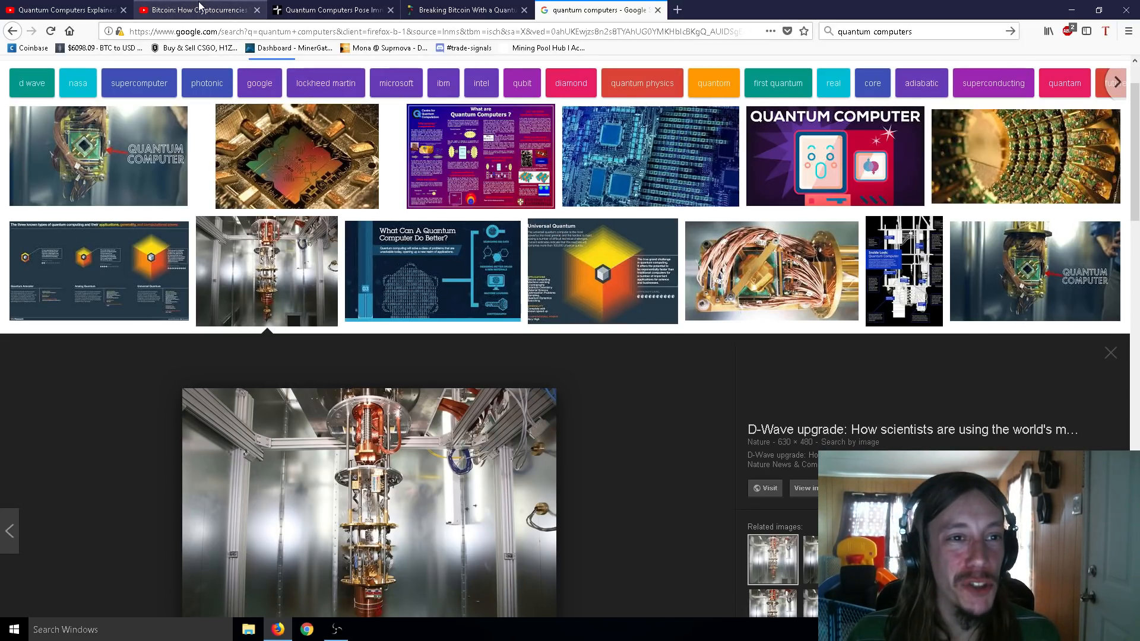
Glance at SciShow's Bitcoin video, then return to Kurzgesagt's 'Quantum Computers Explained' video
left_click(197, 10)
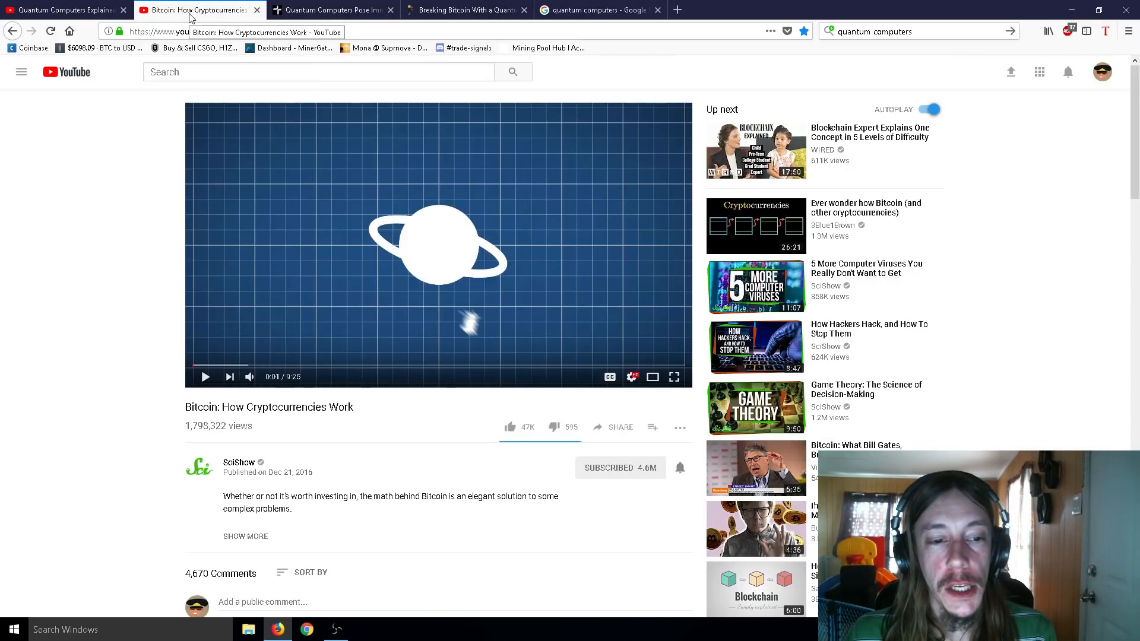
left_click(62, 10)
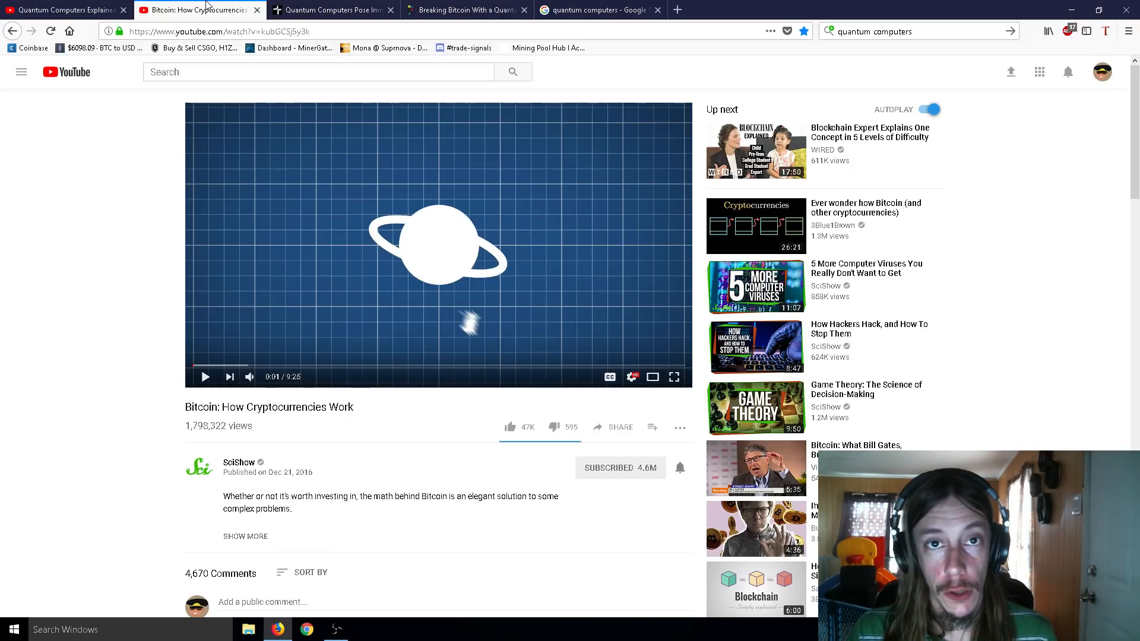
left_click(62, 10)
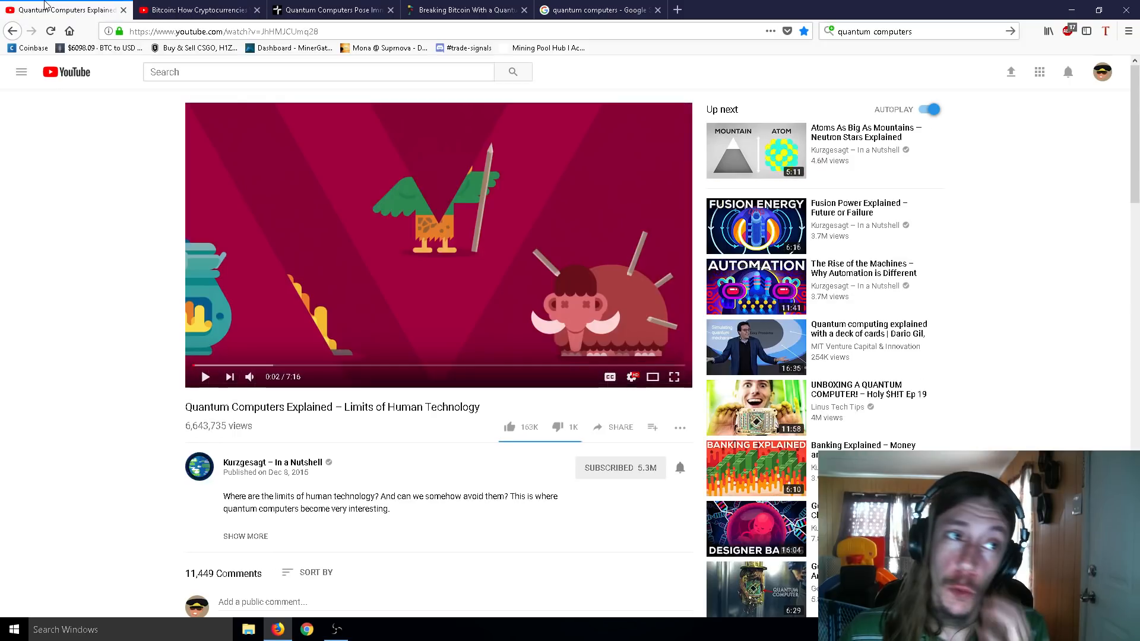